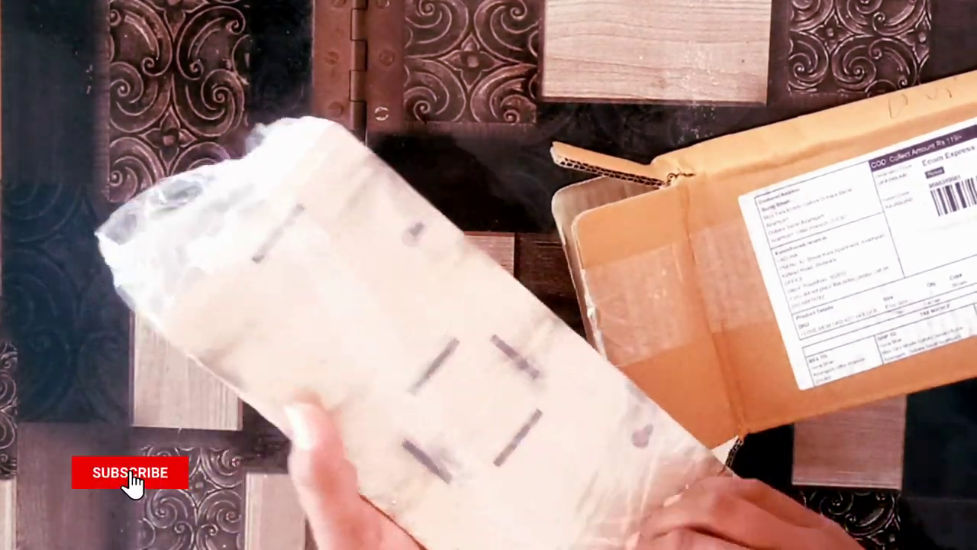
click(127, 472)
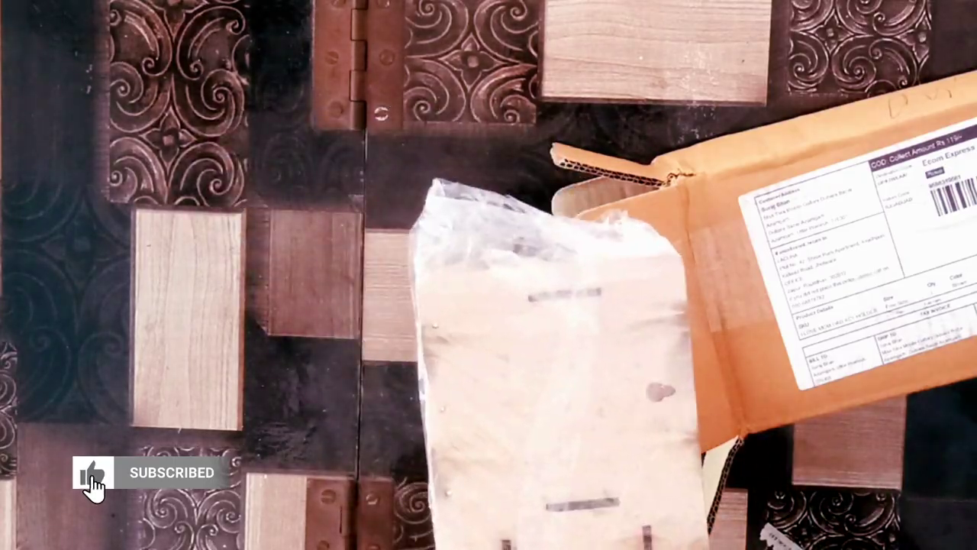